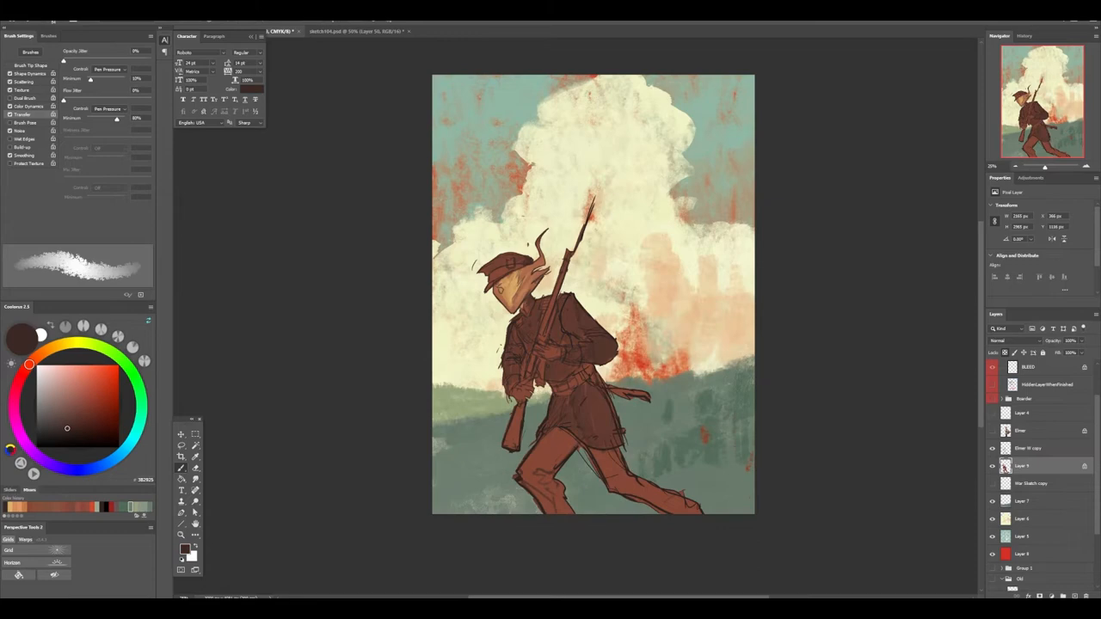
# Paint light tan tones over the soldier and sketchy strokes across the clouds
pyautogui.click(1016, 341)
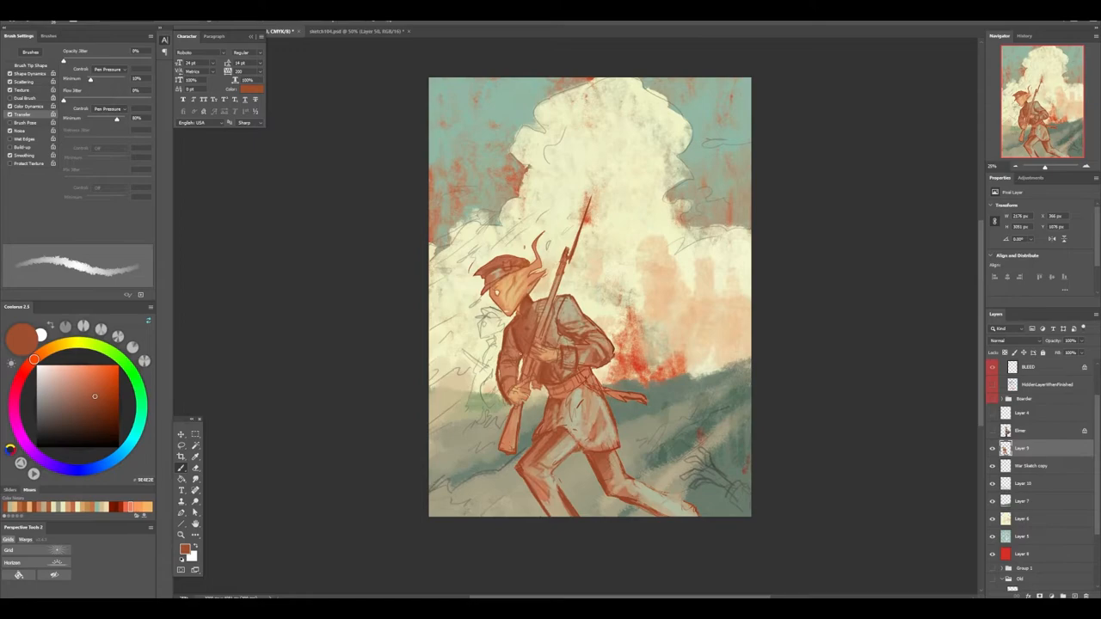
pyautogui.click(1015, 340)
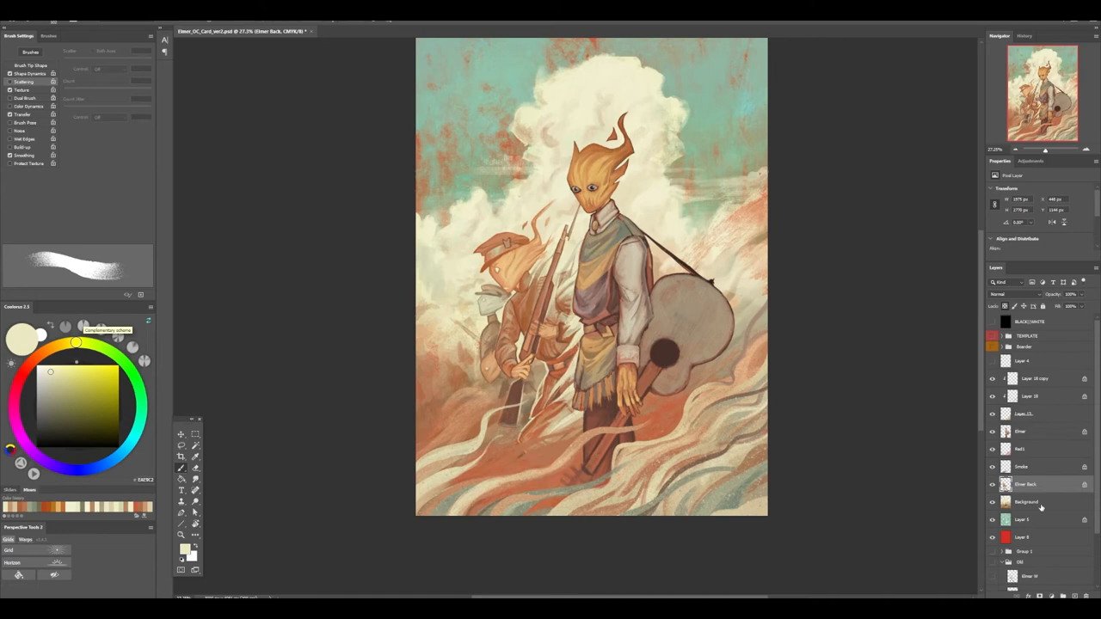
# Paint swirling smoke strokes around the two figures on the Smoke layer
pyautogui.click(1024, 466)
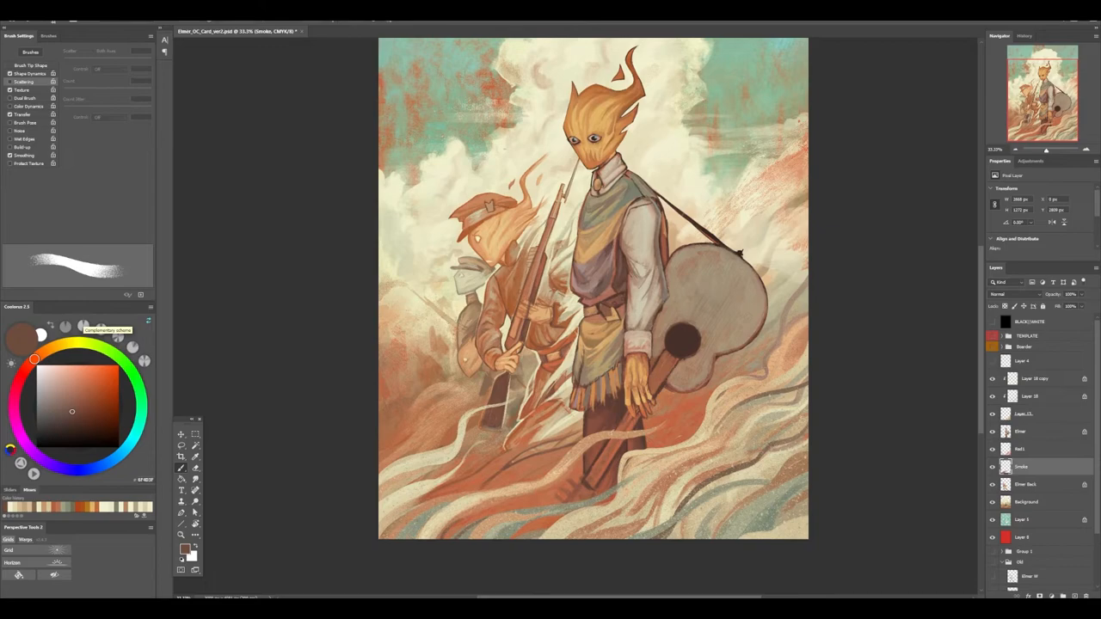